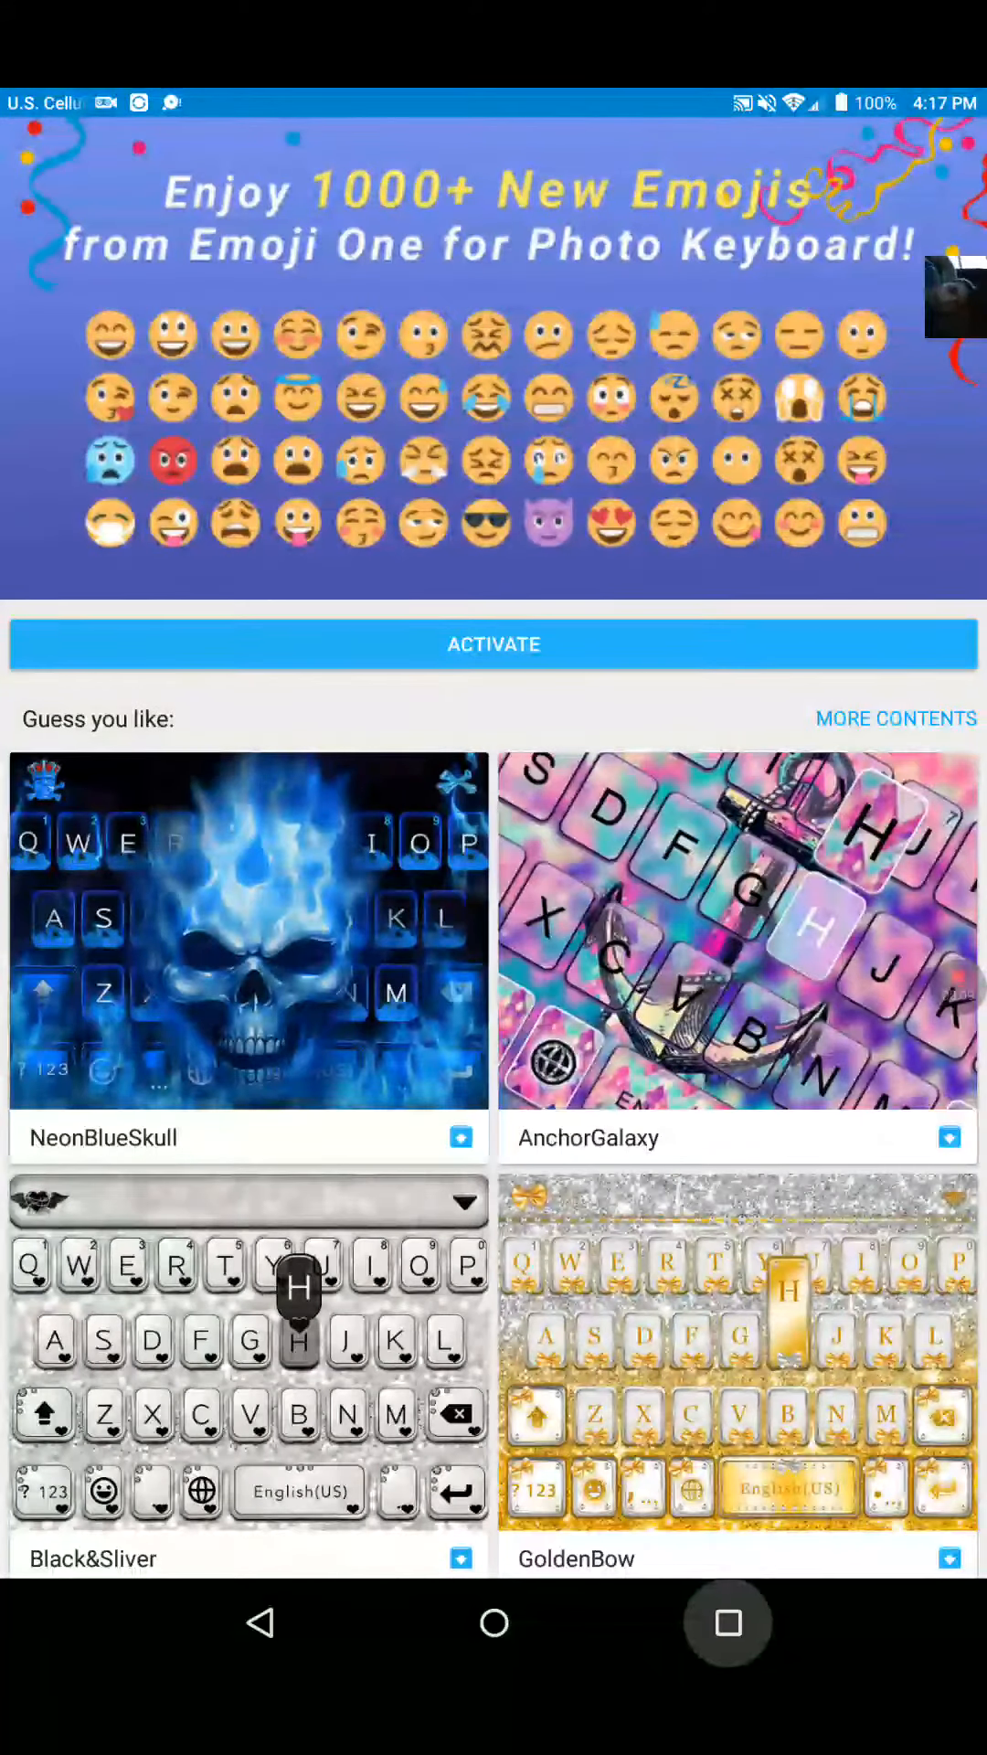
# Finish Our Hamsters, then play 'My Traumatizing Haunted House Experience' from Up next
pyautogui.click(726, 1624)
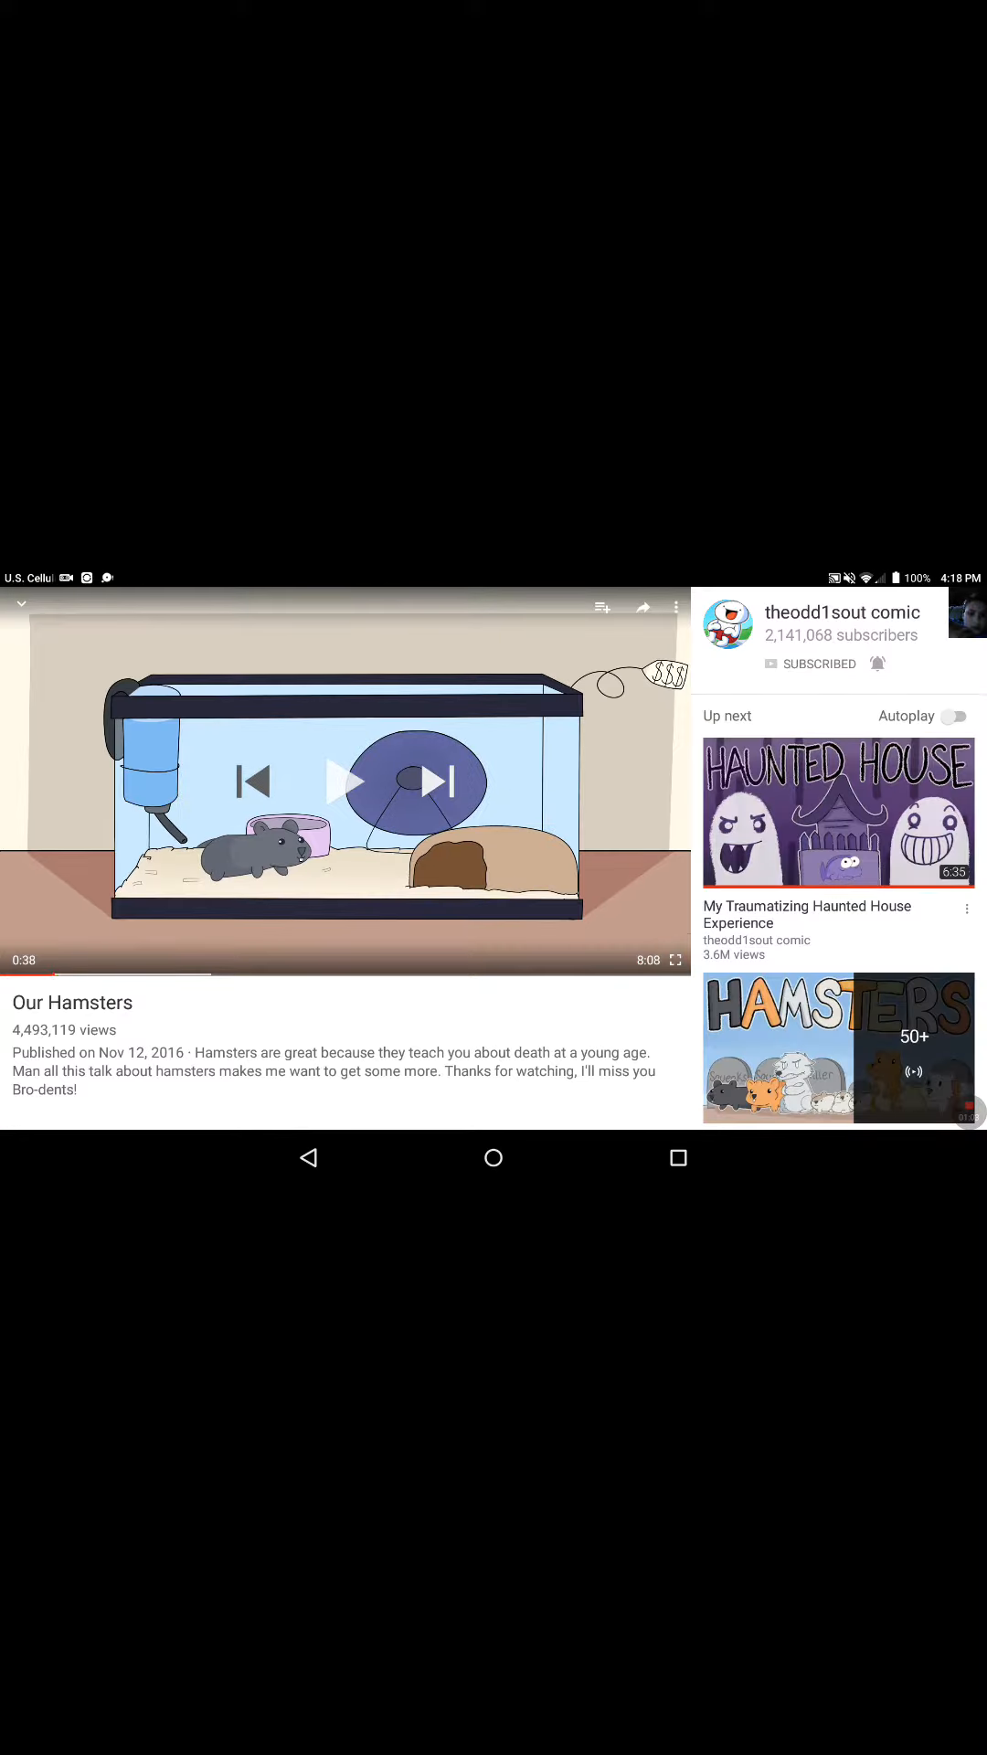
pyautogui.click(837, 812)
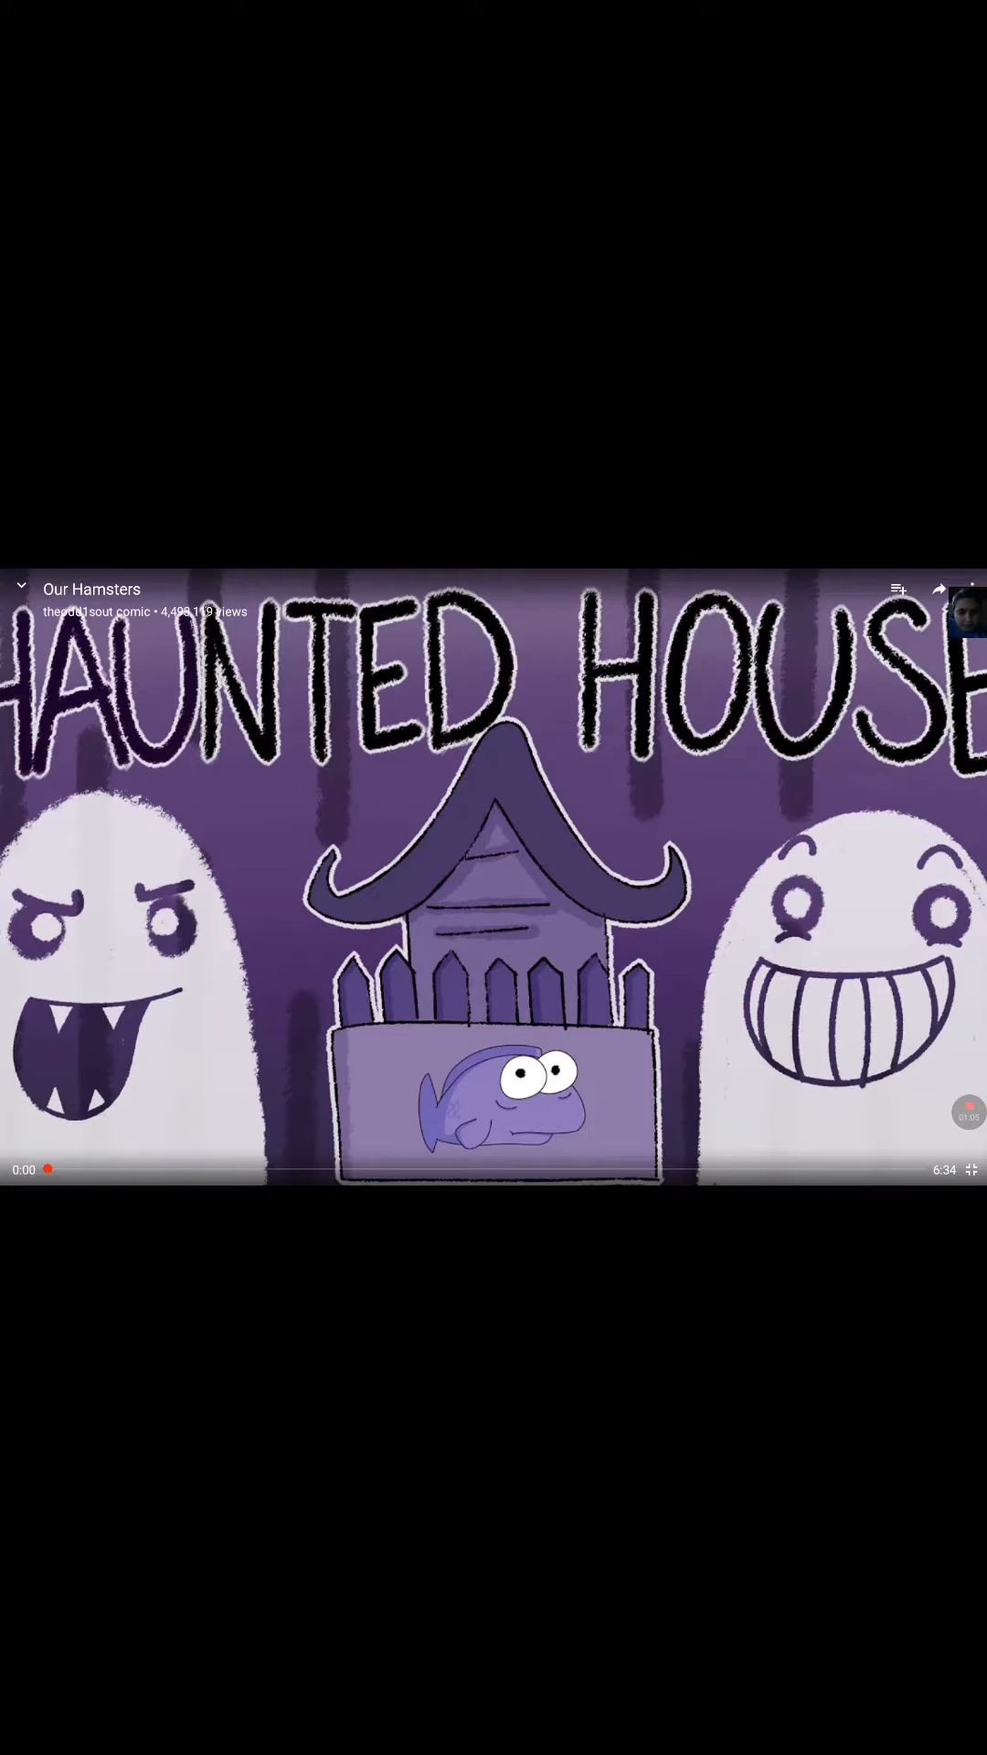